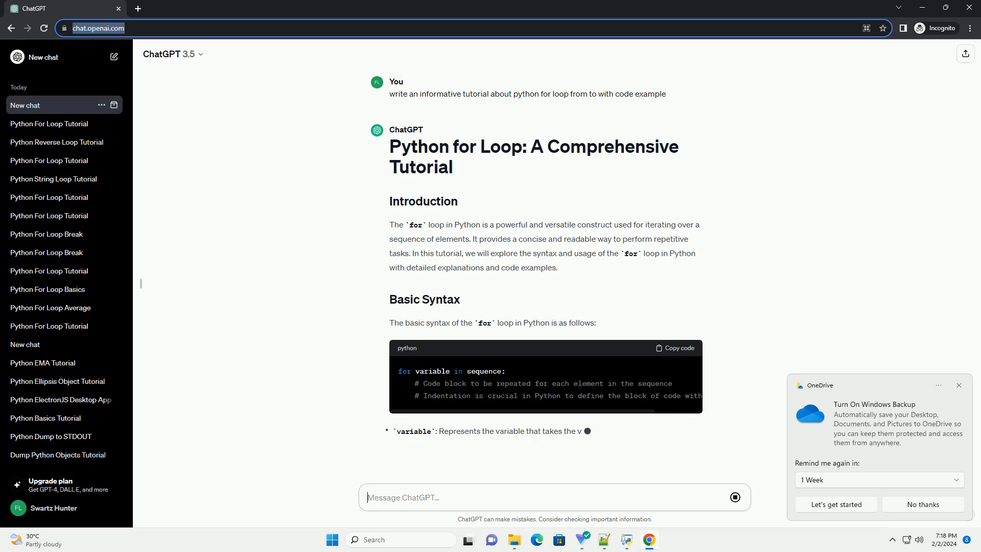
Step: Scroll down through the list and string examples to reach Example 3 on range()
scroll(down, 3)
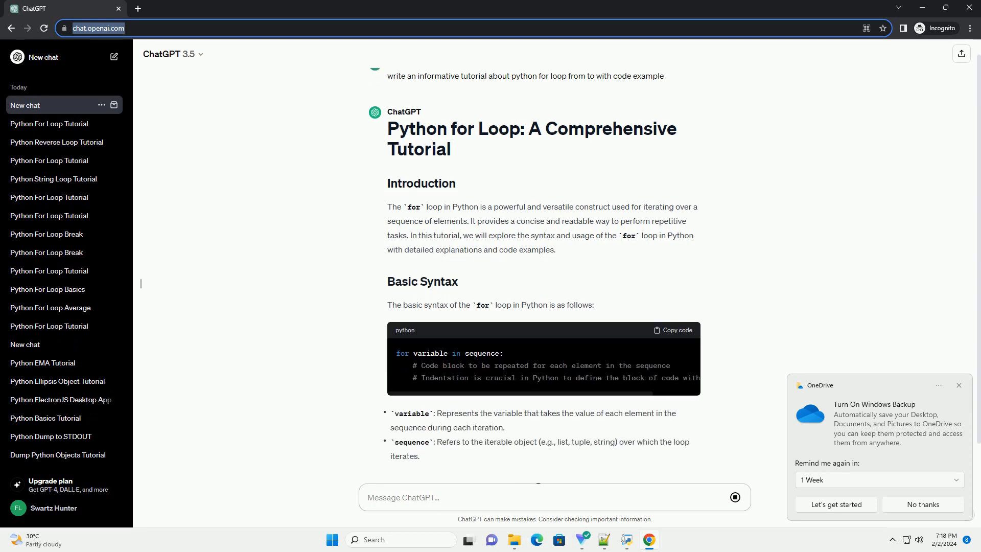
scroll(down, 3)
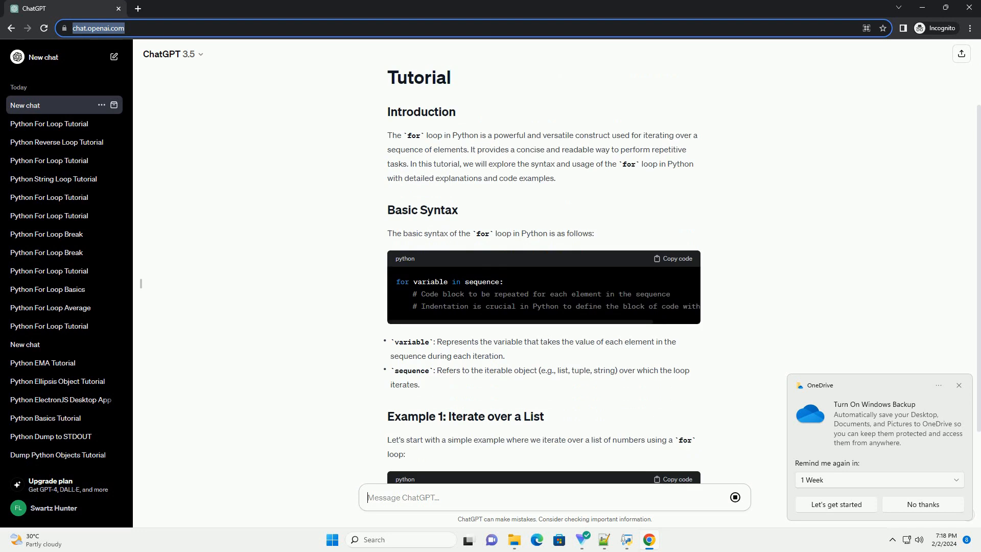
scroll(down, 3)
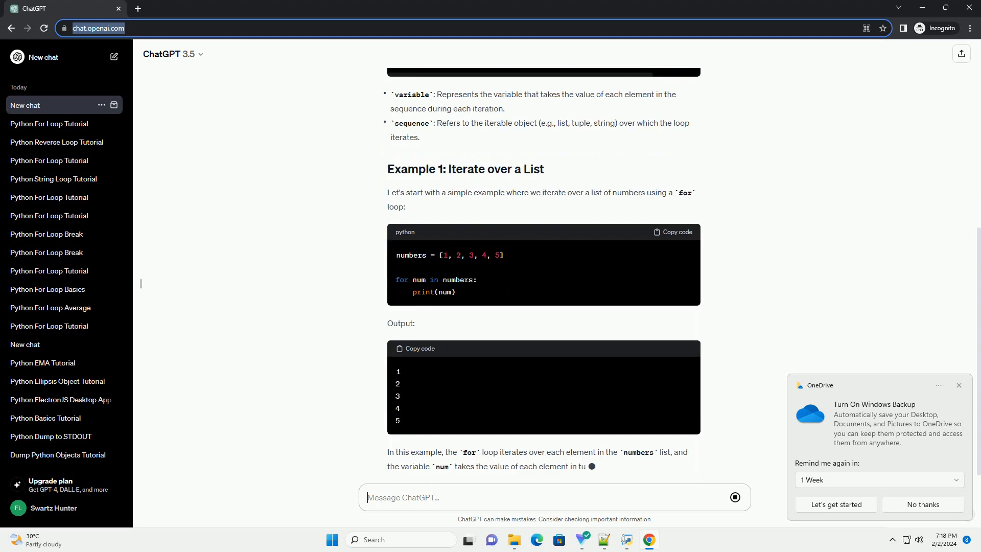
scroll(down, 3)
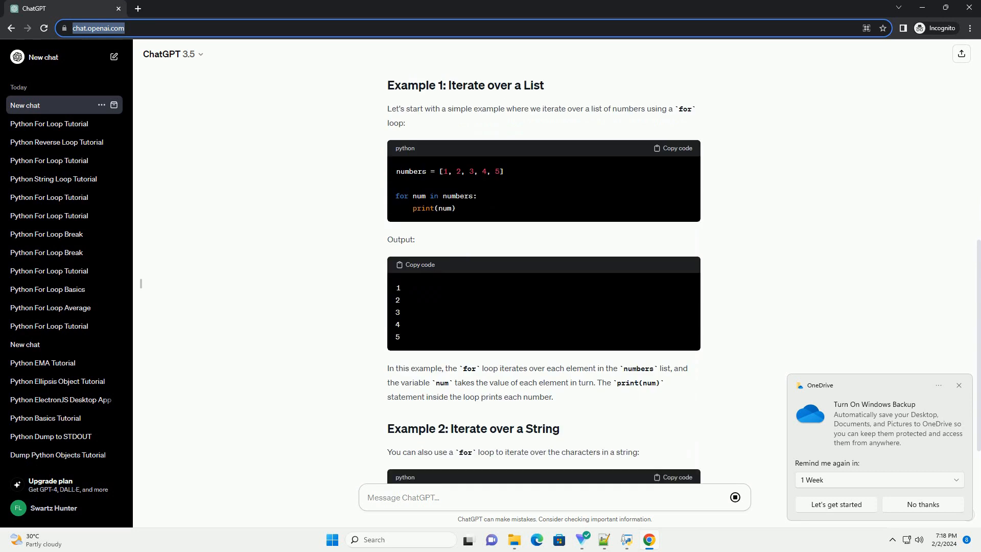
scroll(down, 3)
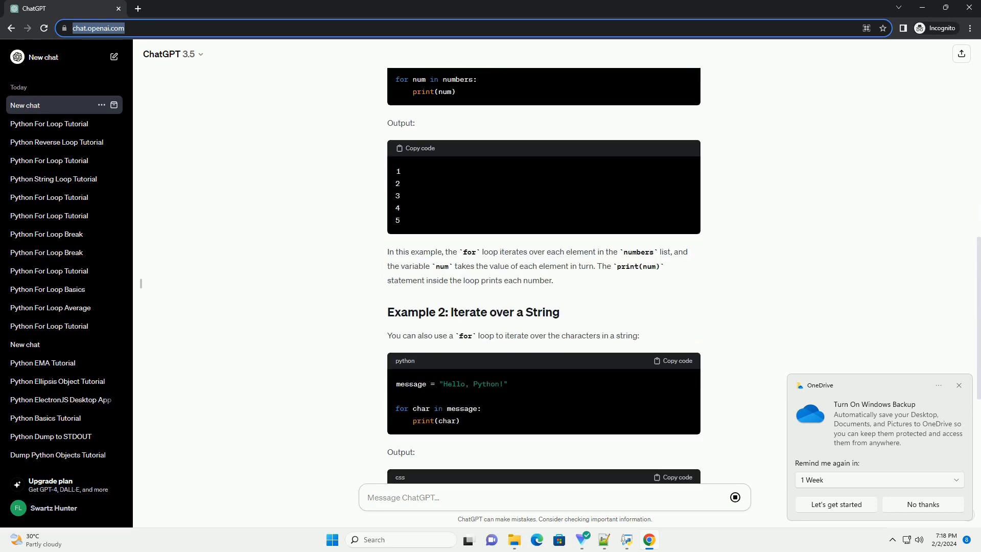
scroll(down, 3)
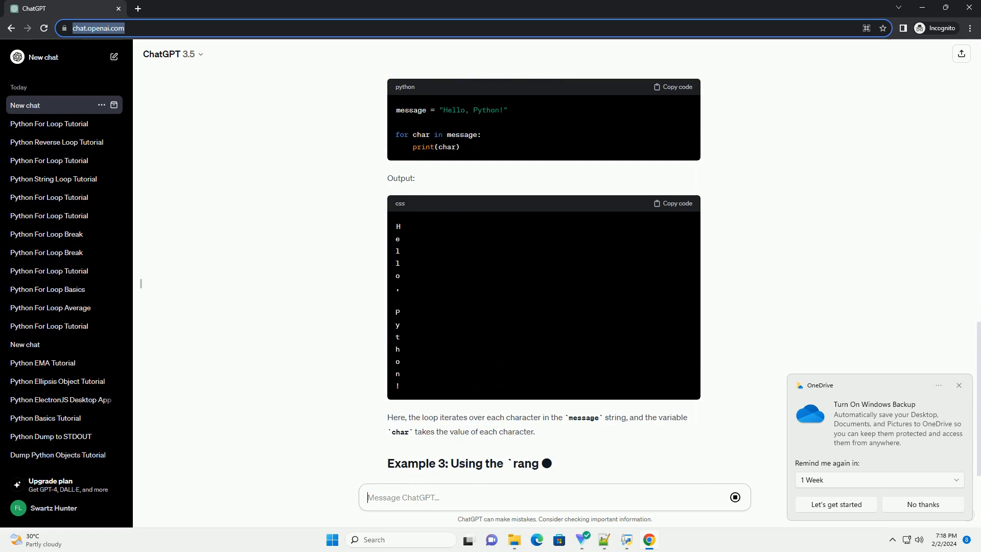
scroll(down, 3)
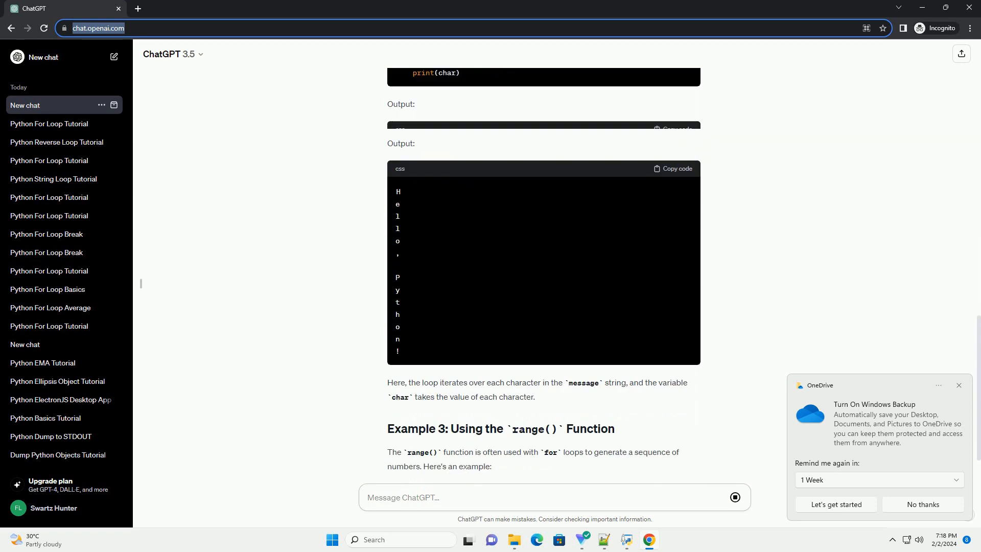
scroll(down, 3)
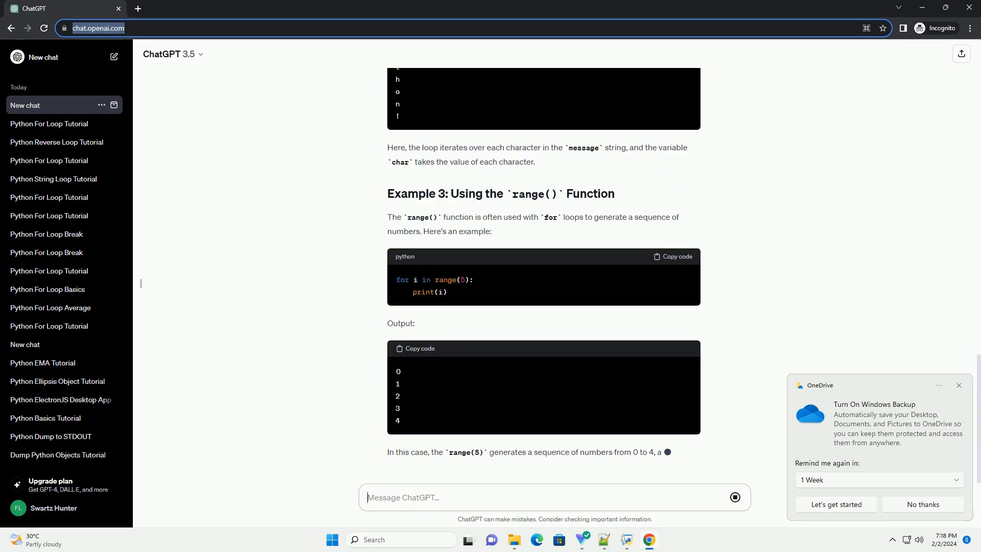
scroll(down, 3)
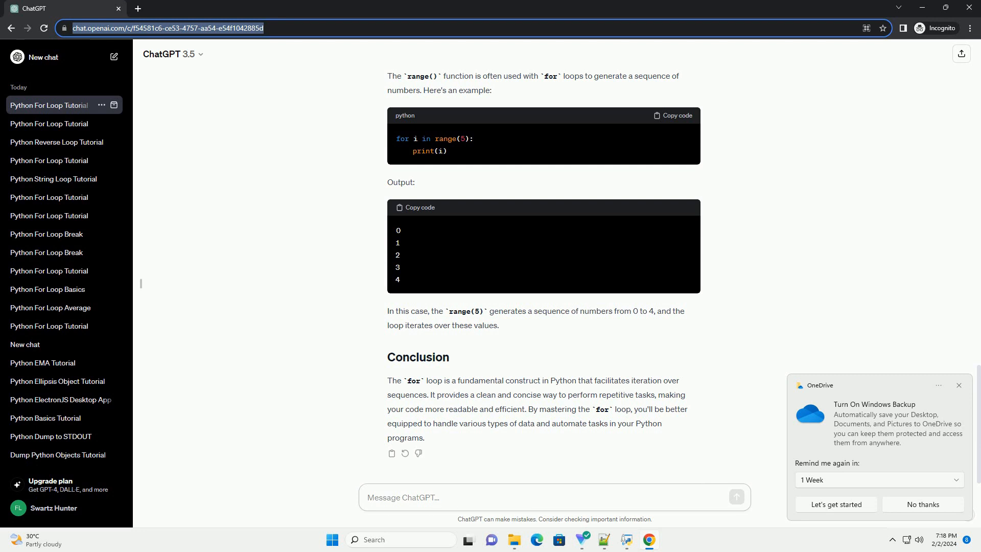
Step: Wait for the range(5) explanation and Conclusion to finish, then click the message box
click(554, 496)
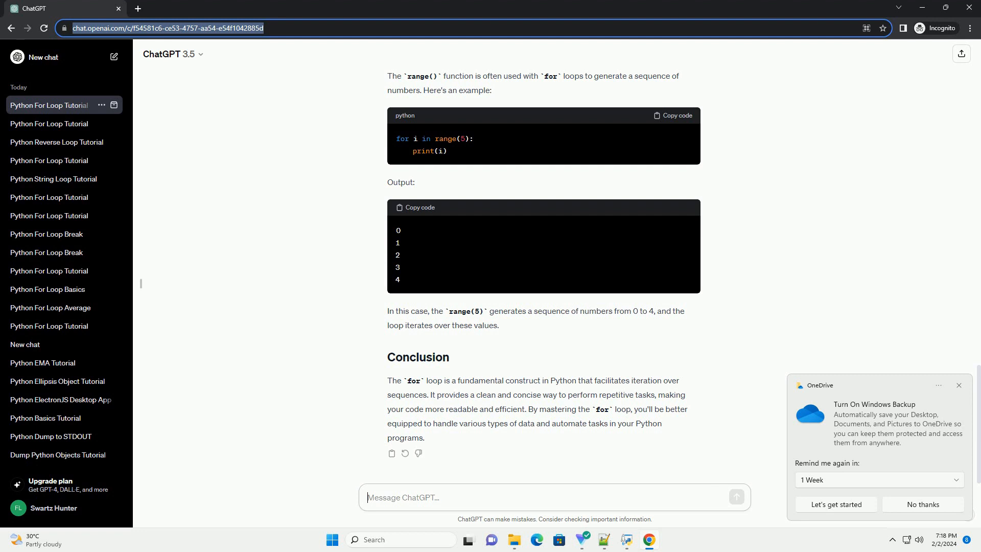